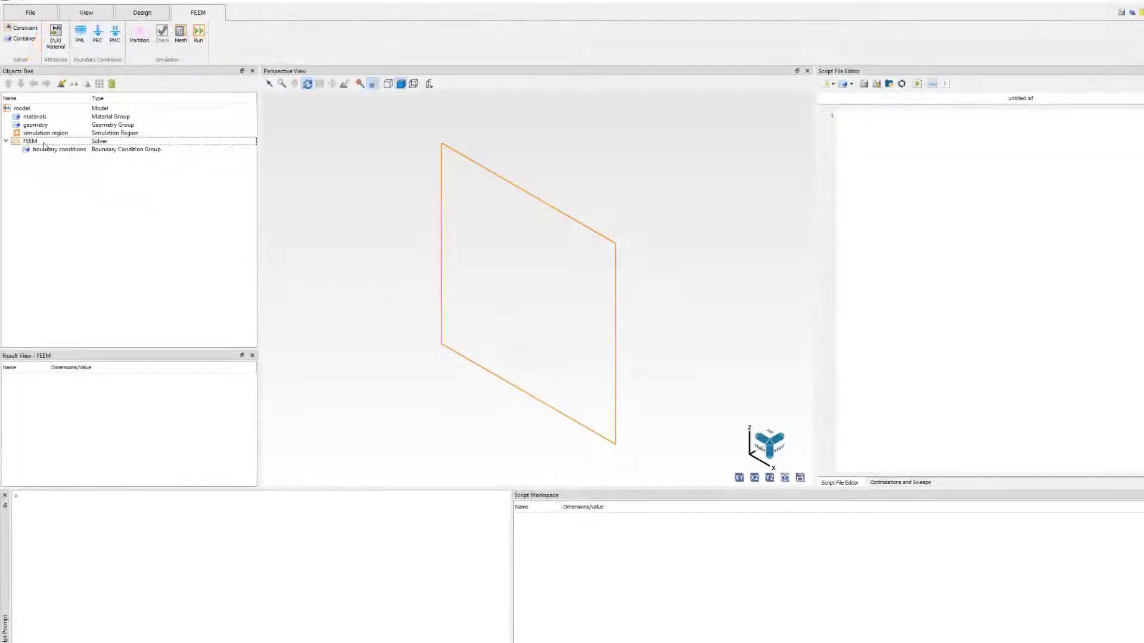
Open the FEEM solver's edit dialog from the Objects Tree.
double_click(28, 141)
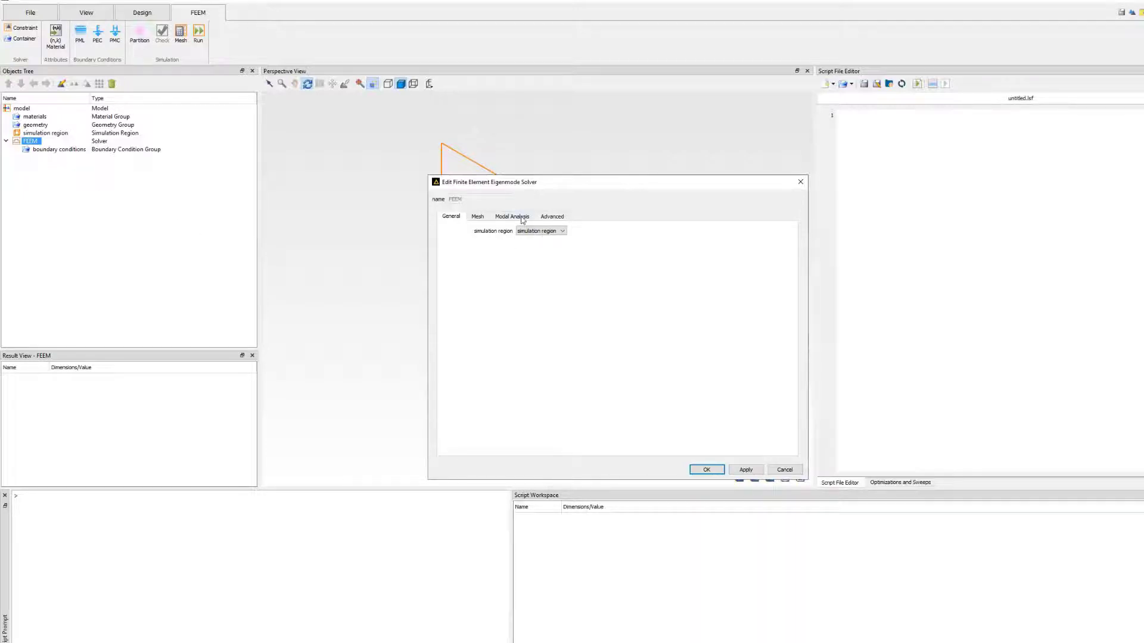
Enable bent waveguide in Modal Analysis with 1 µm bend radius and choose the bend location.
left_click(511, 217)
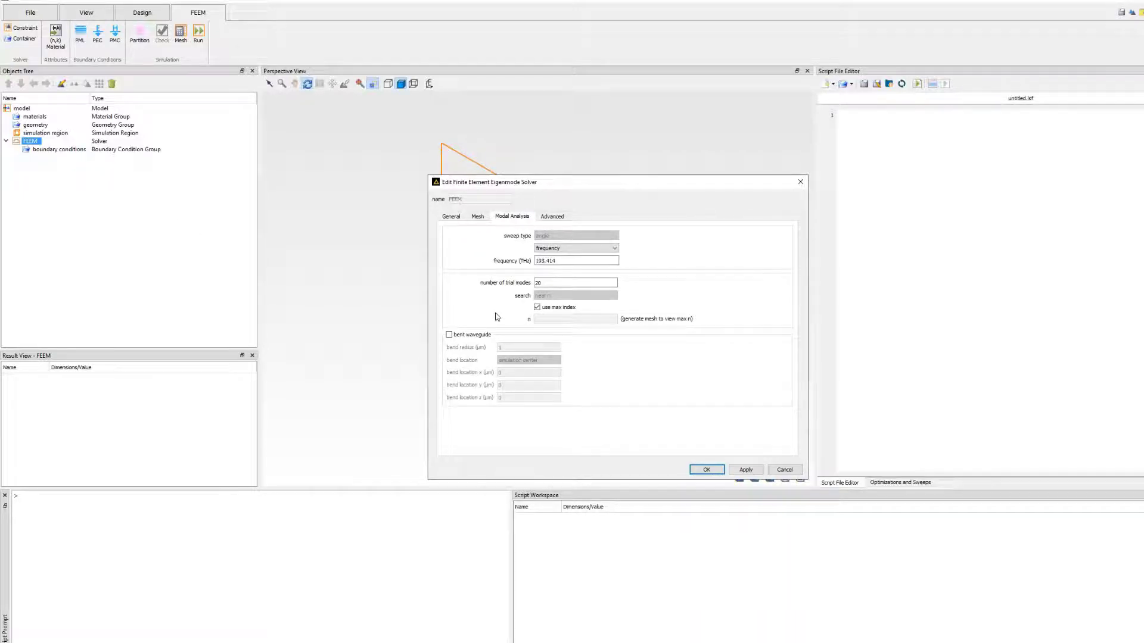
left_click(449, 334)
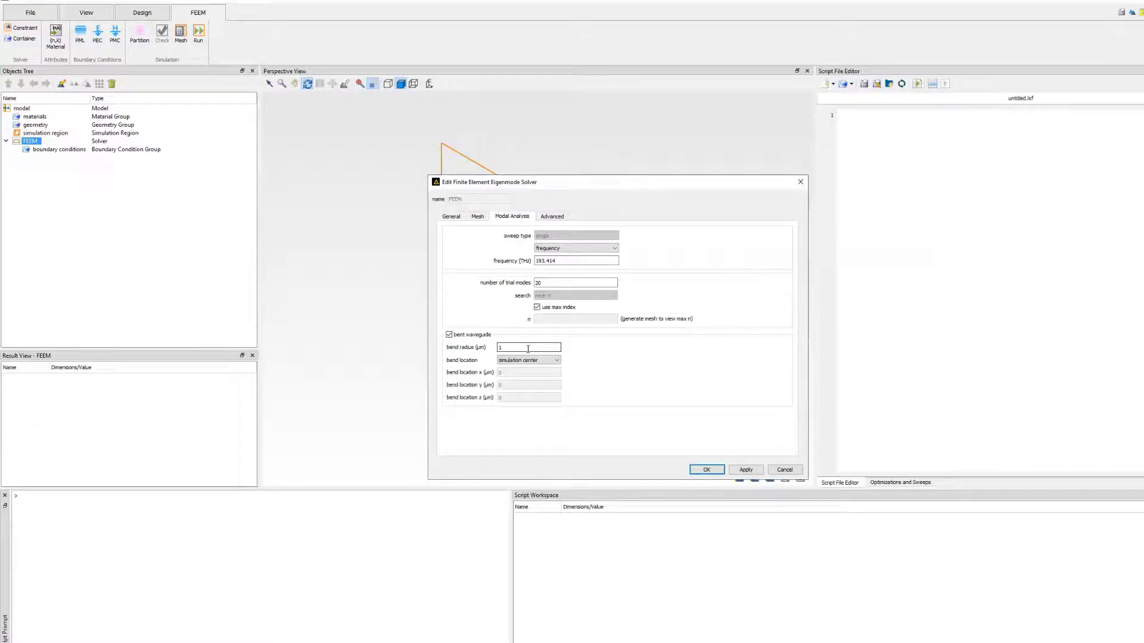
left_click(555, 360)
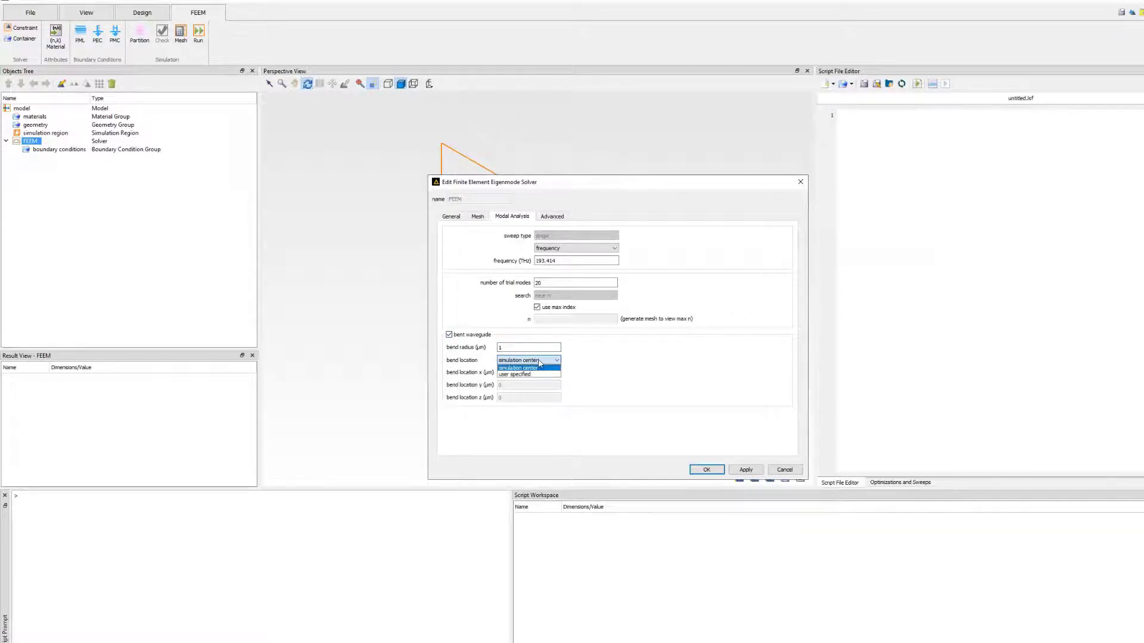
left_click(516, 374)
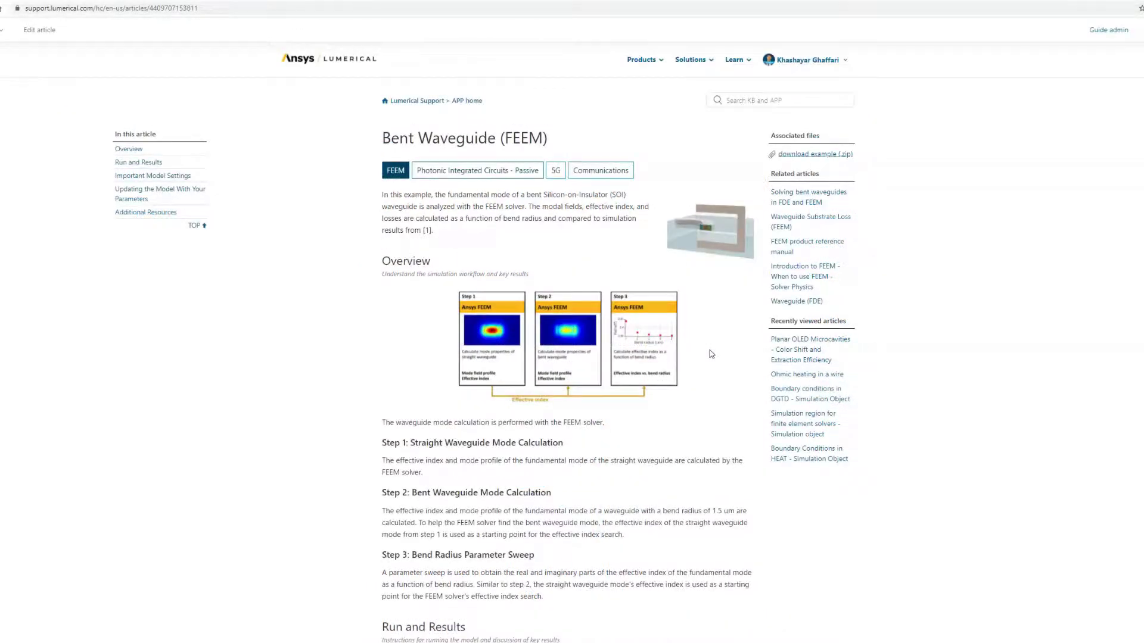
Scroll through the Bent Waveguide (FEEM) support article.
scroll("down", 3)
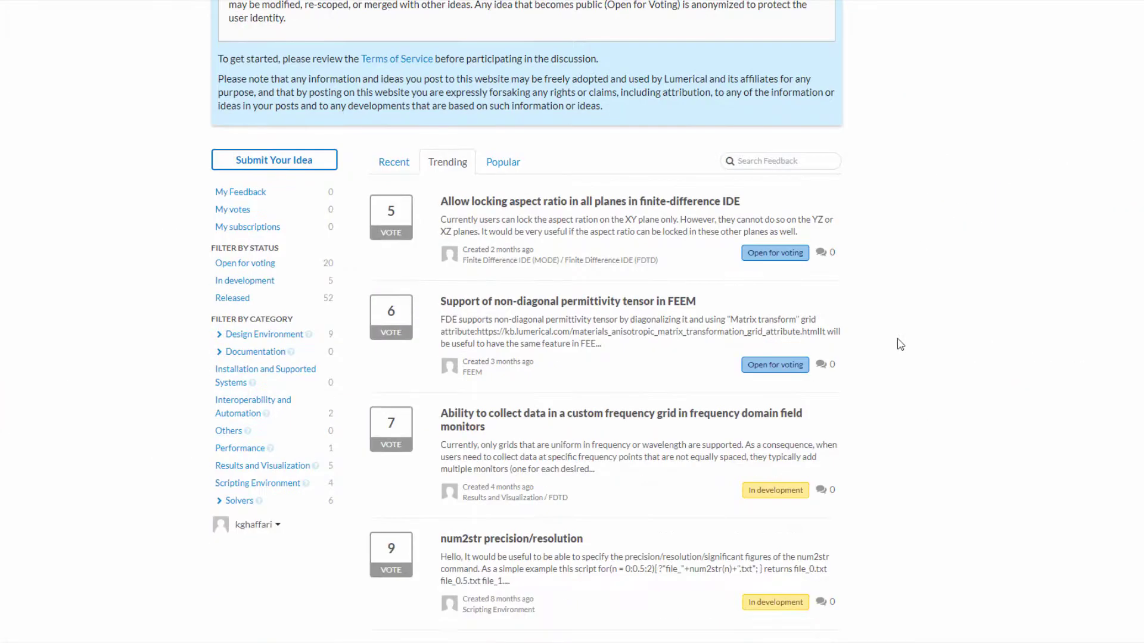
Scroll the Trending ideas list down to the first page's pagination.
scroll("down", 3)
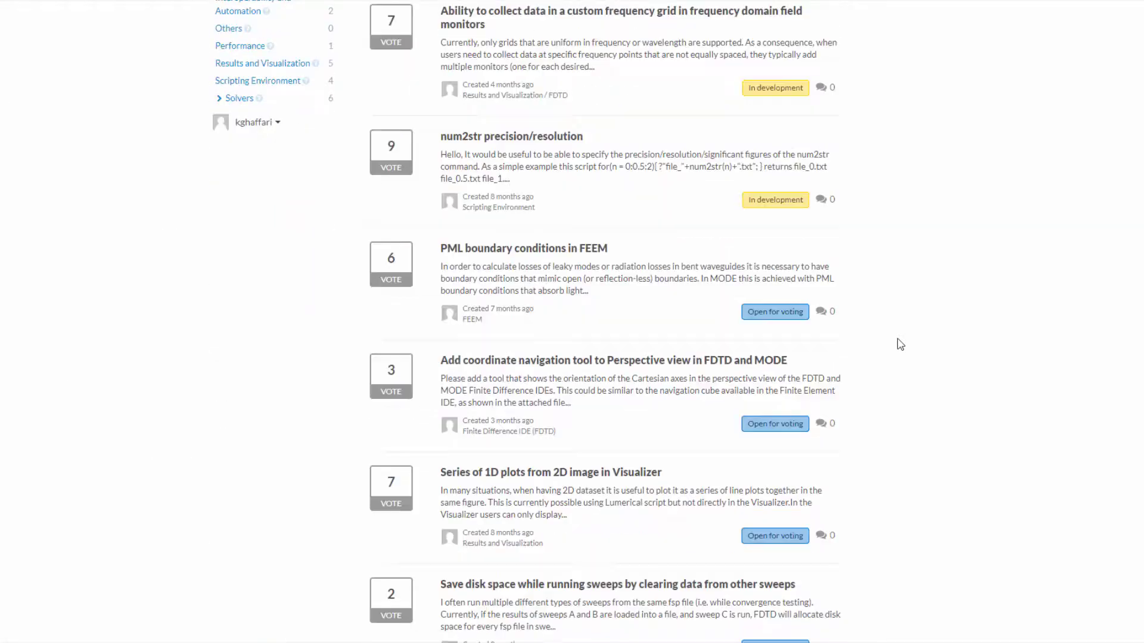
scroll("down", 3)
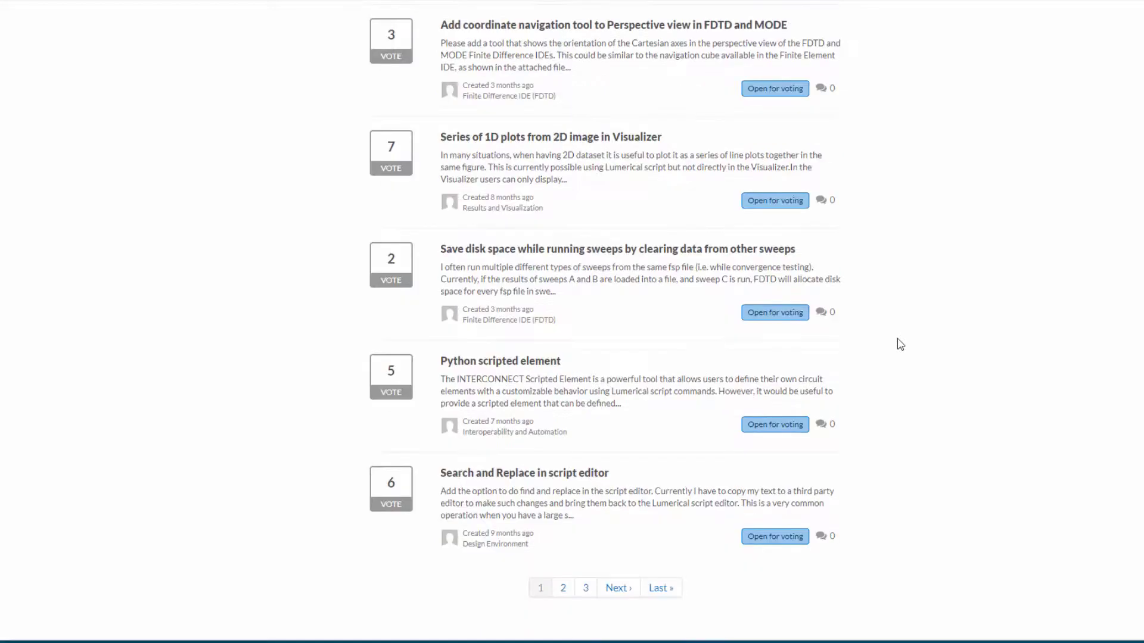